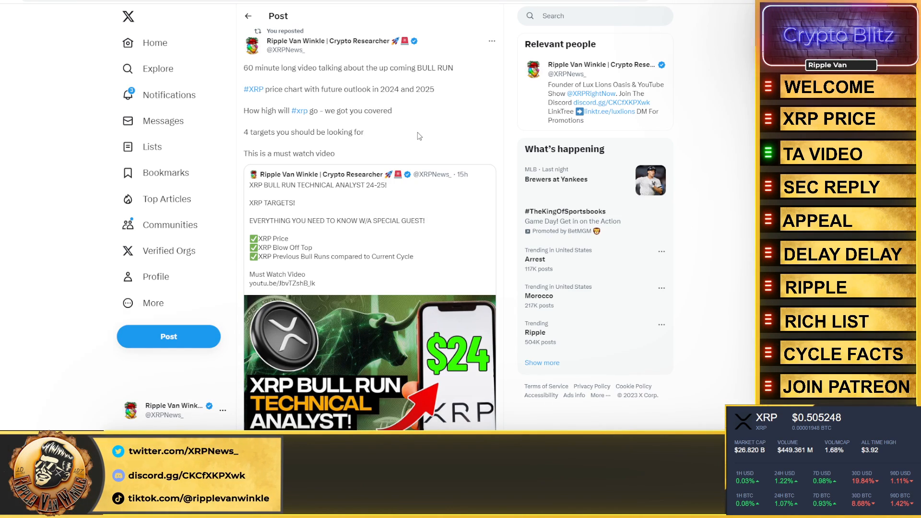
pyautogui.moveTo(442, 241)
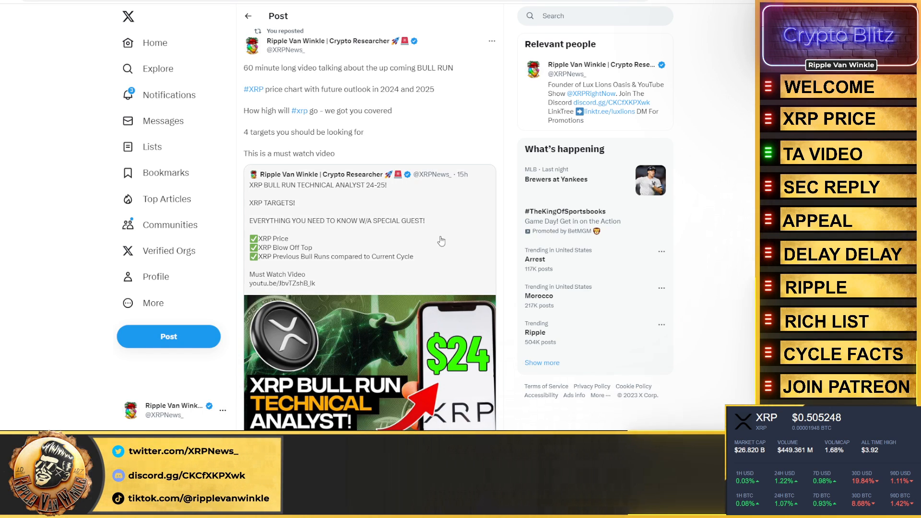
# Scroll down the feed to reach James K. Filan's SEC Reply Memorandum thread.
pyautogui.scroll(-3)
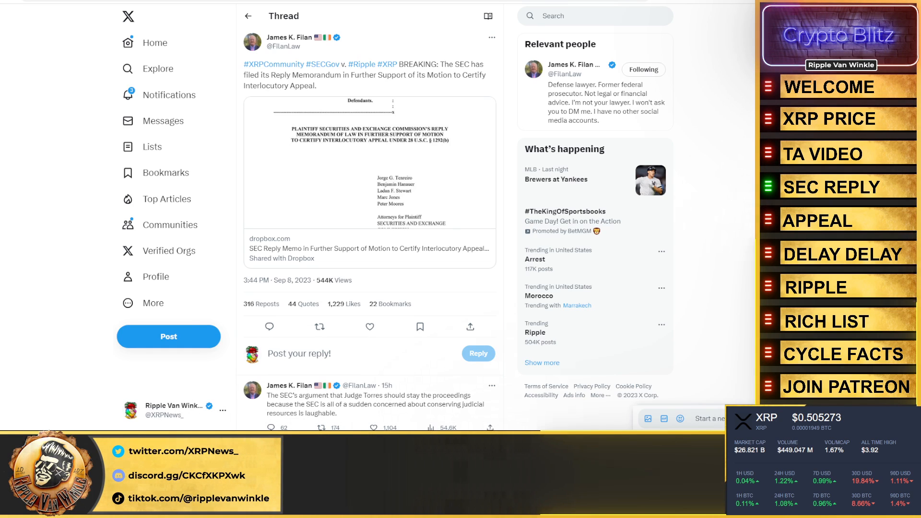
pyautogui.moveTo(640, 164)
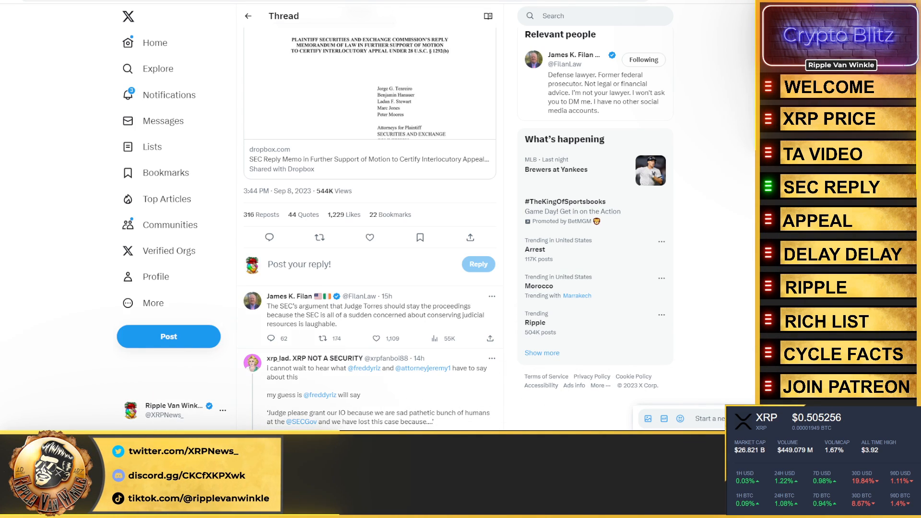
# Scroll through the thread's replies toward the NerdNationUnbox post on the SEC filing.
pyautogui.scroll(-3)
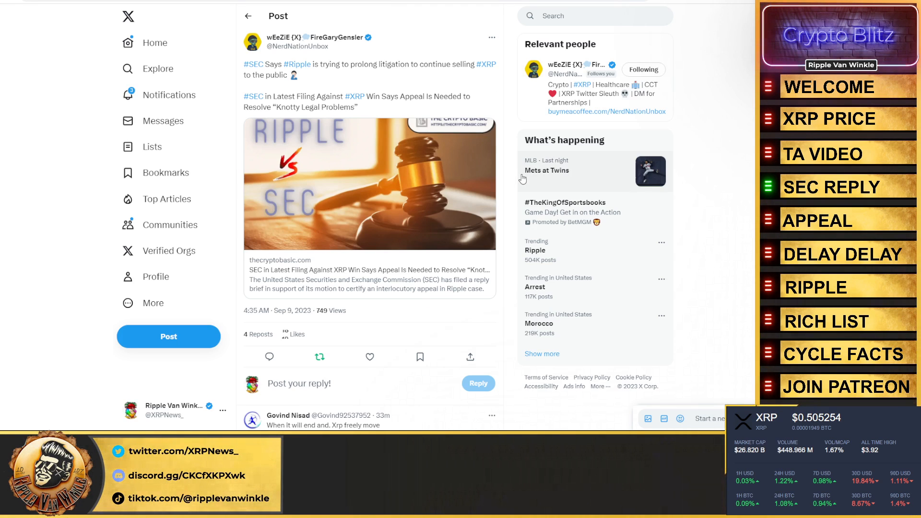
pyautogui.click(369, 357)
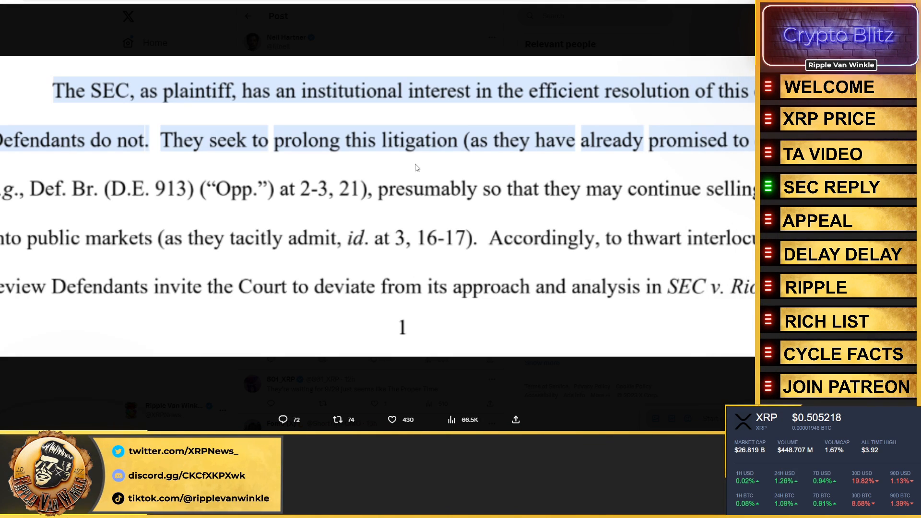
pyautogui.moveTo(305, 101)
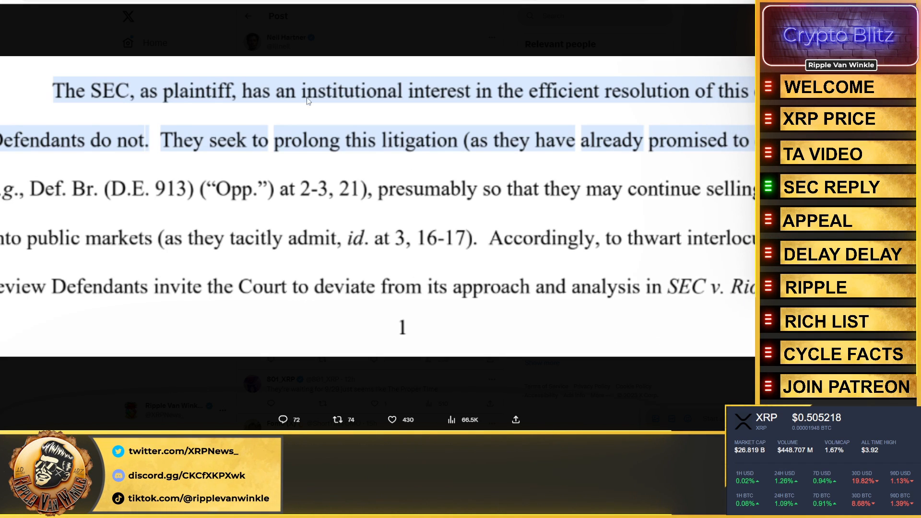